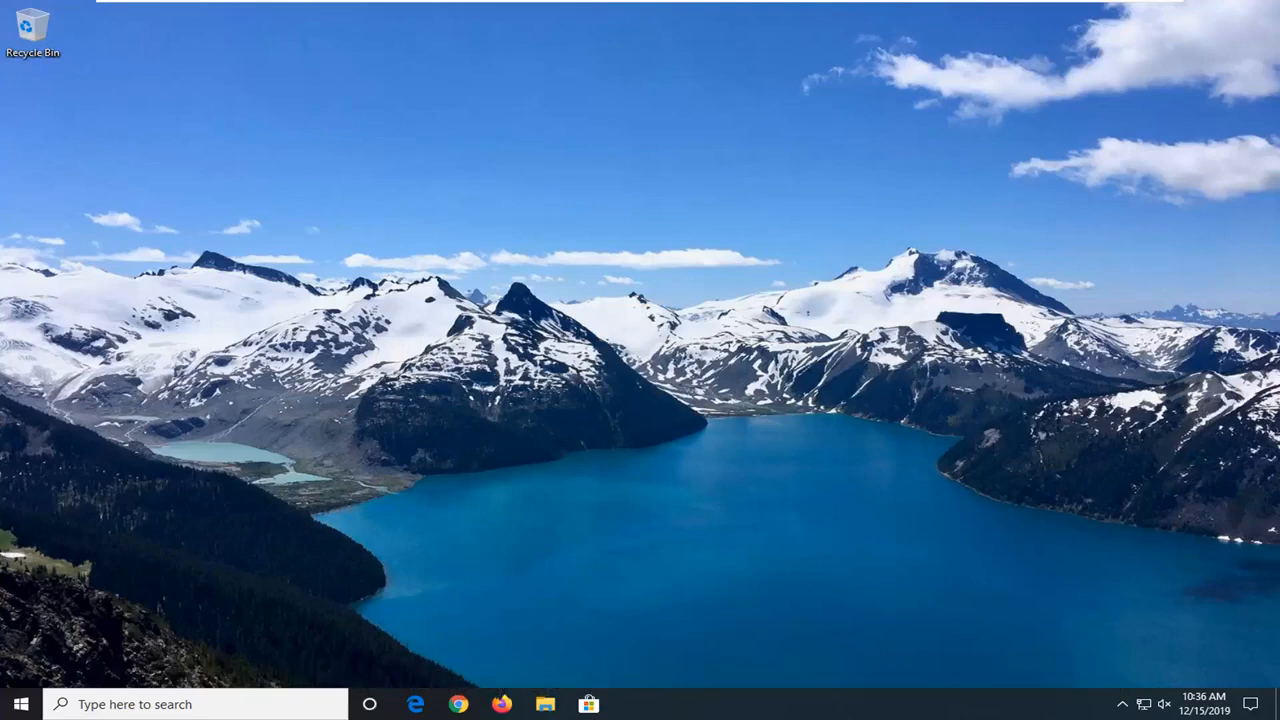
- Search the Start menu for 'programs and features' and open the Apps & features page
click(17, 704)
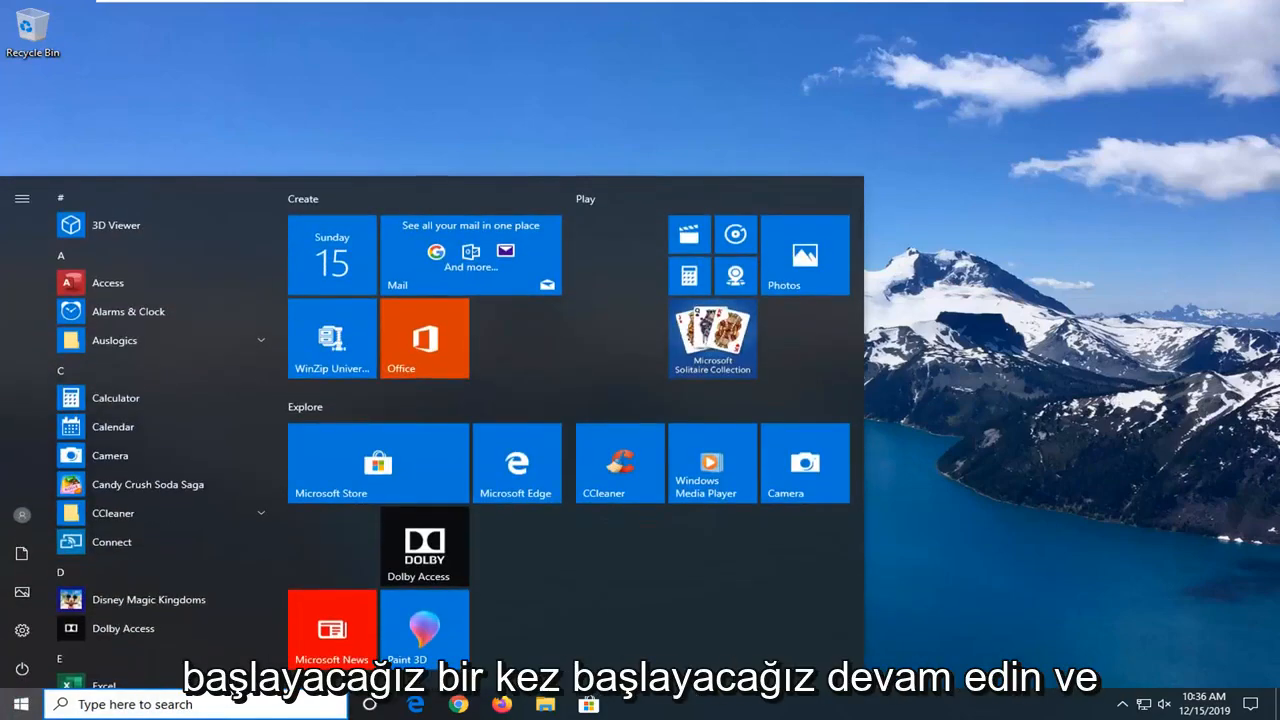
text(po)
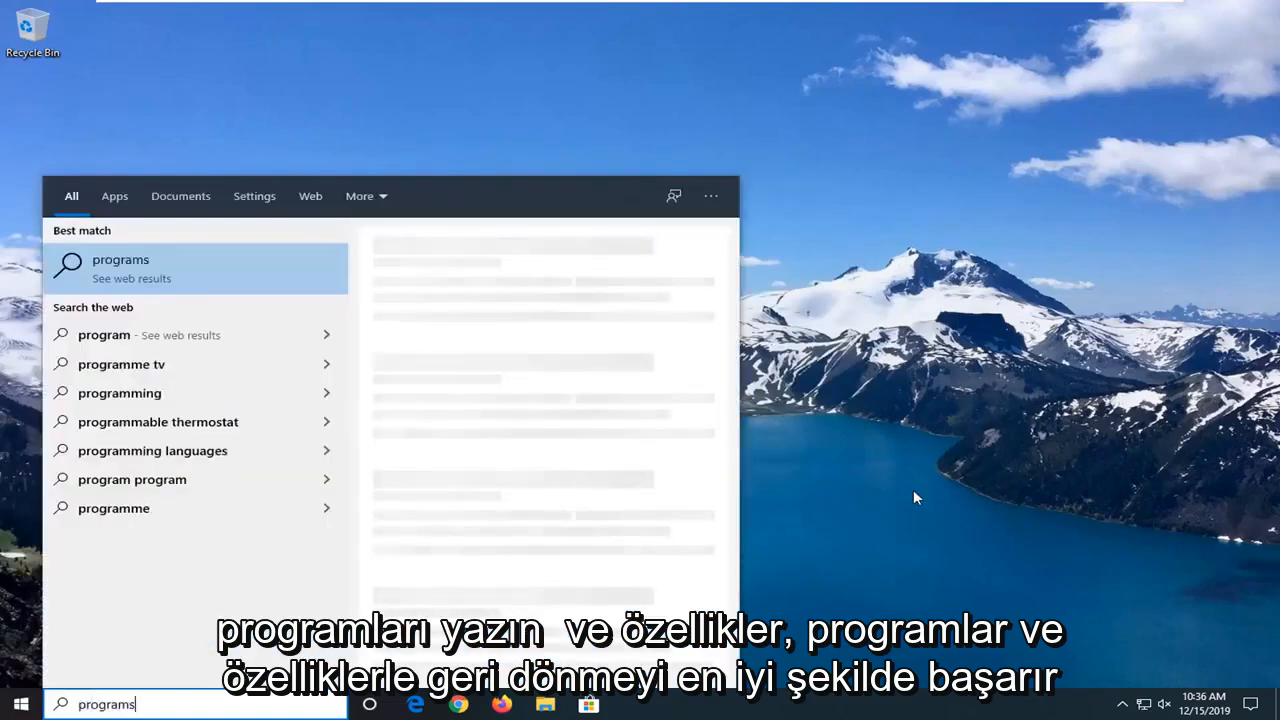
text(and feaurew)
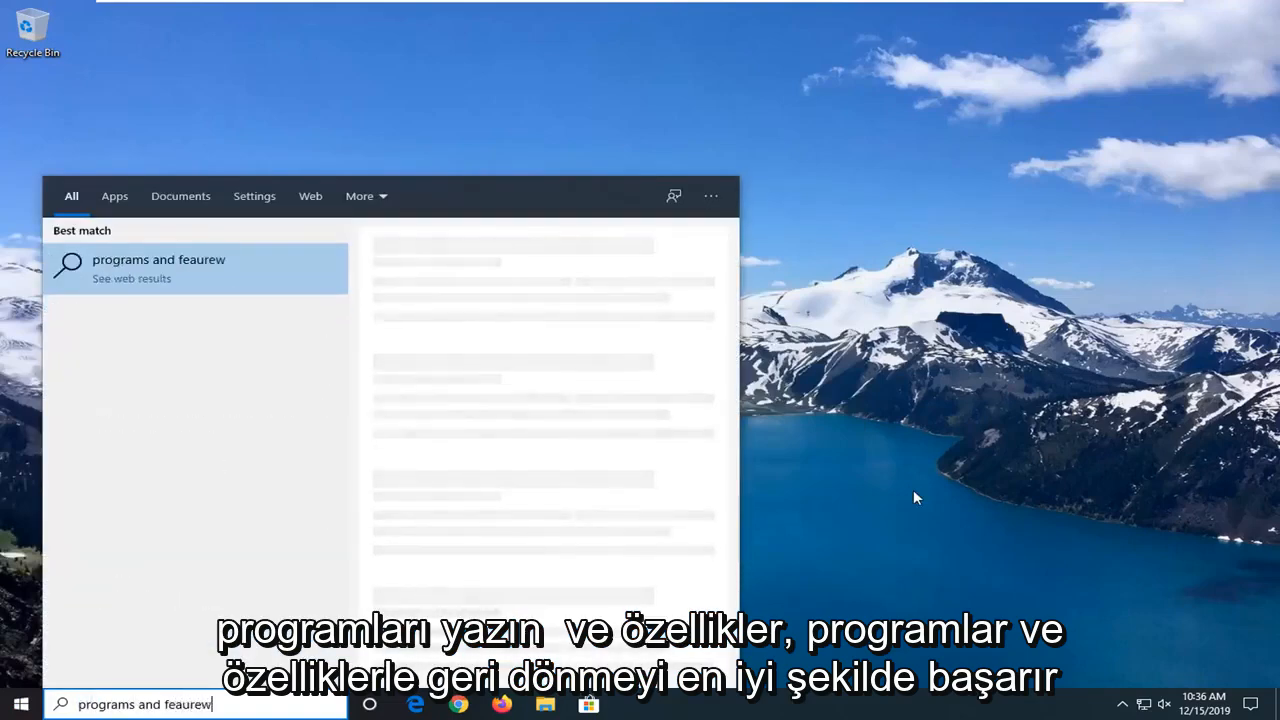
text(programs and feaures)
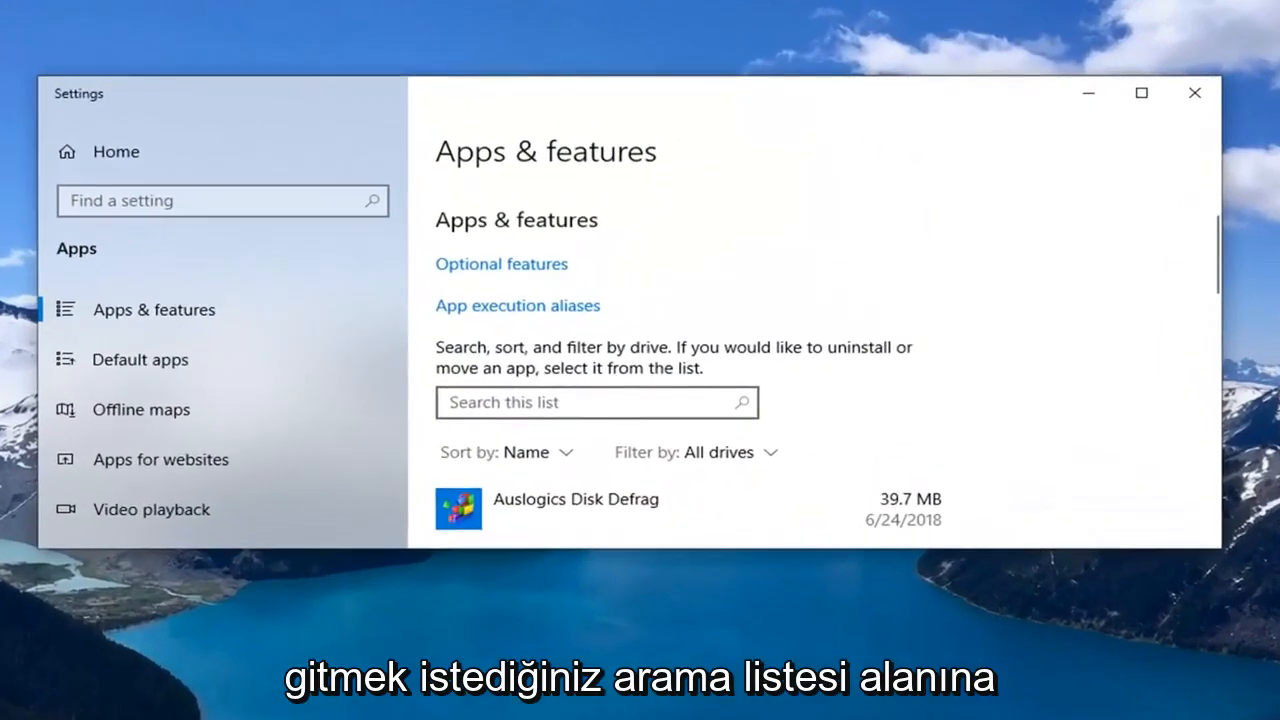
click(596, 402)
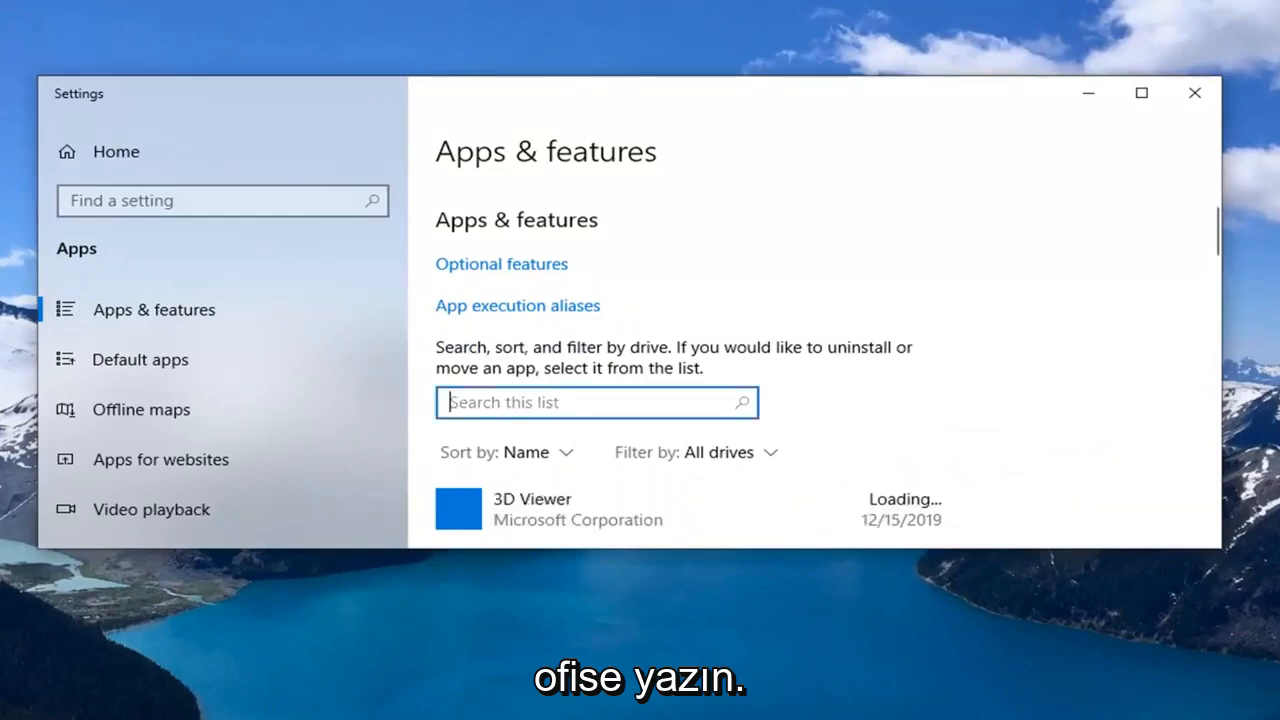
- Filter the apps list for 'office' and expand Microsoft Office Professional 2016 - en-us
text(office)
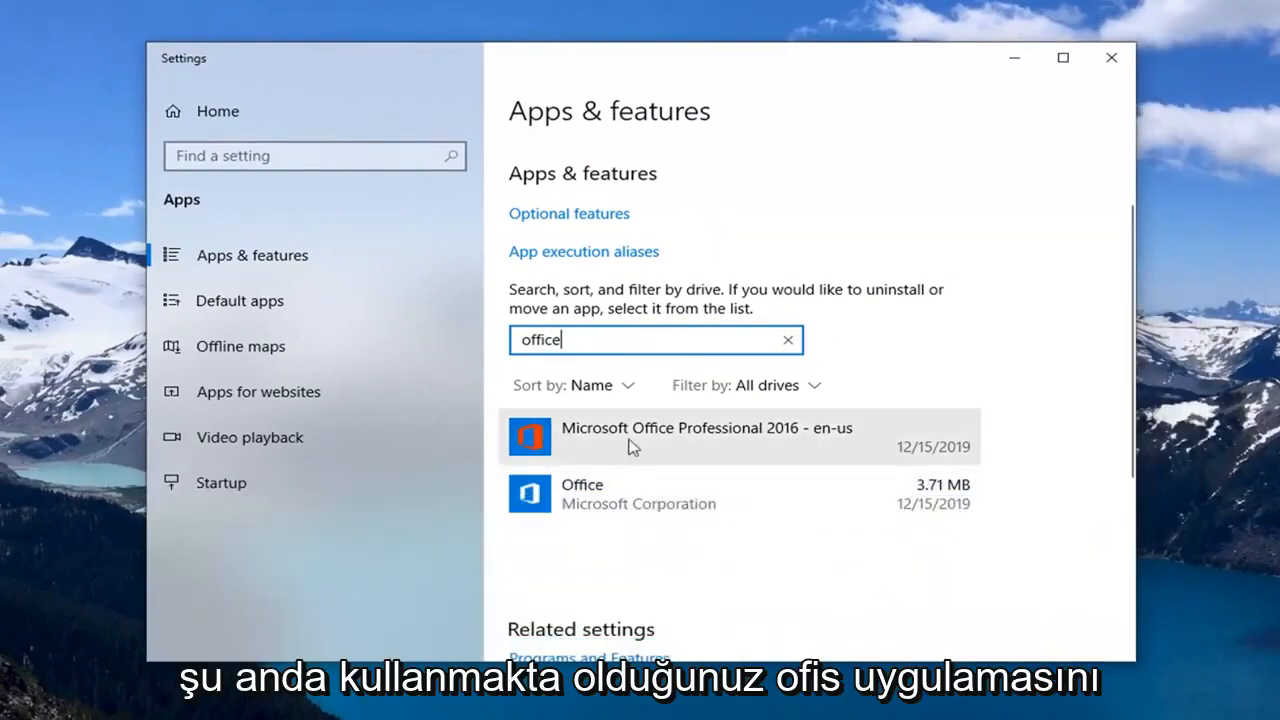
click(705, 437)
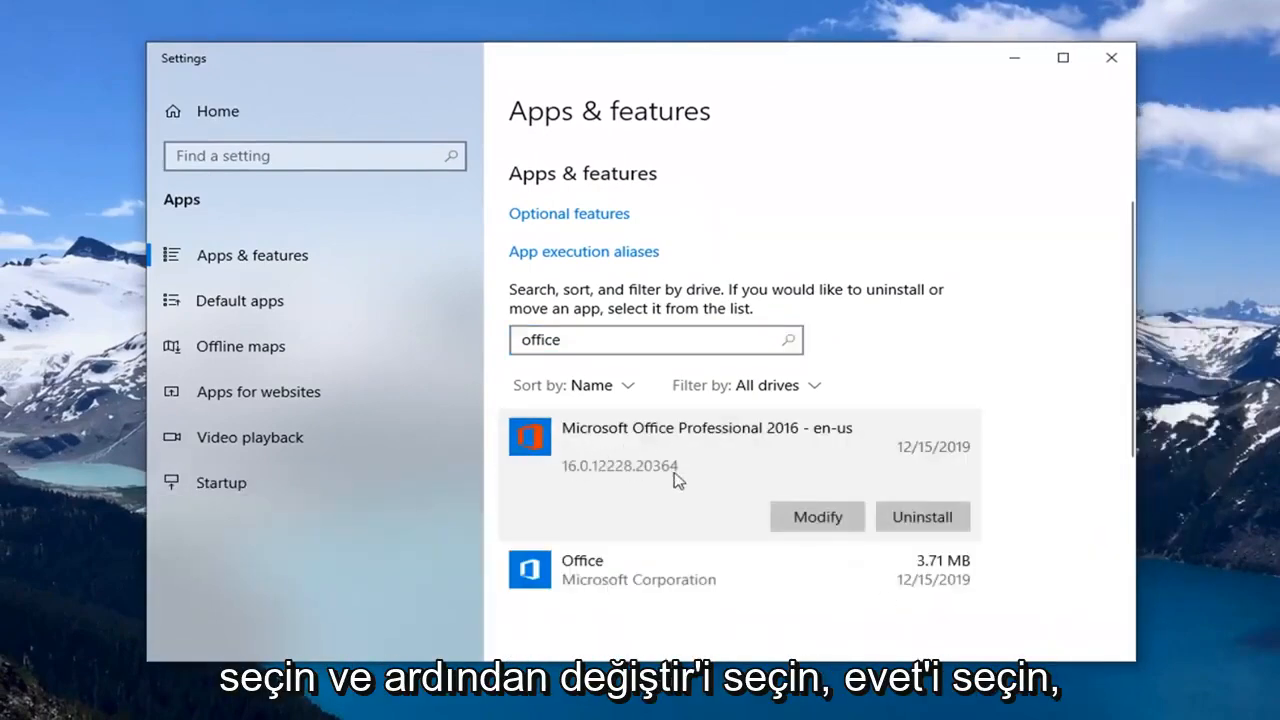
- Choose Modify for Office Professional 2016 and approve the User Account Control prompt
click(816, 517)
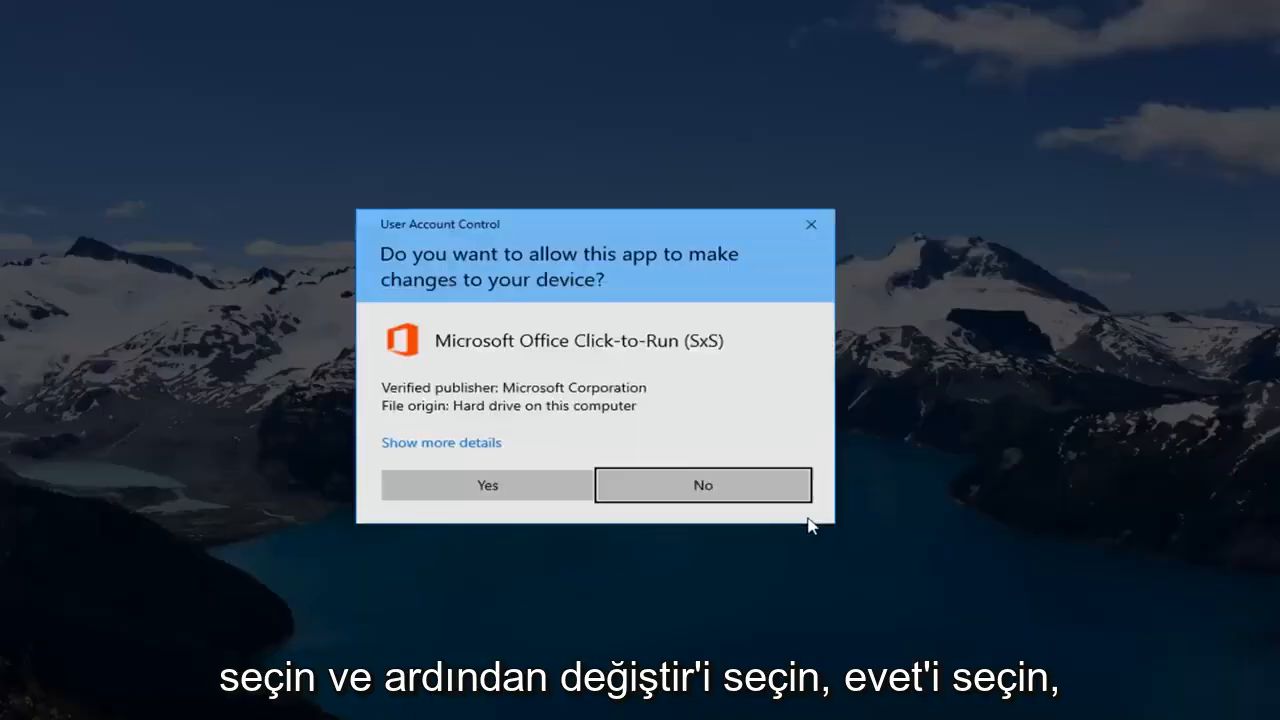
click(487, 485)
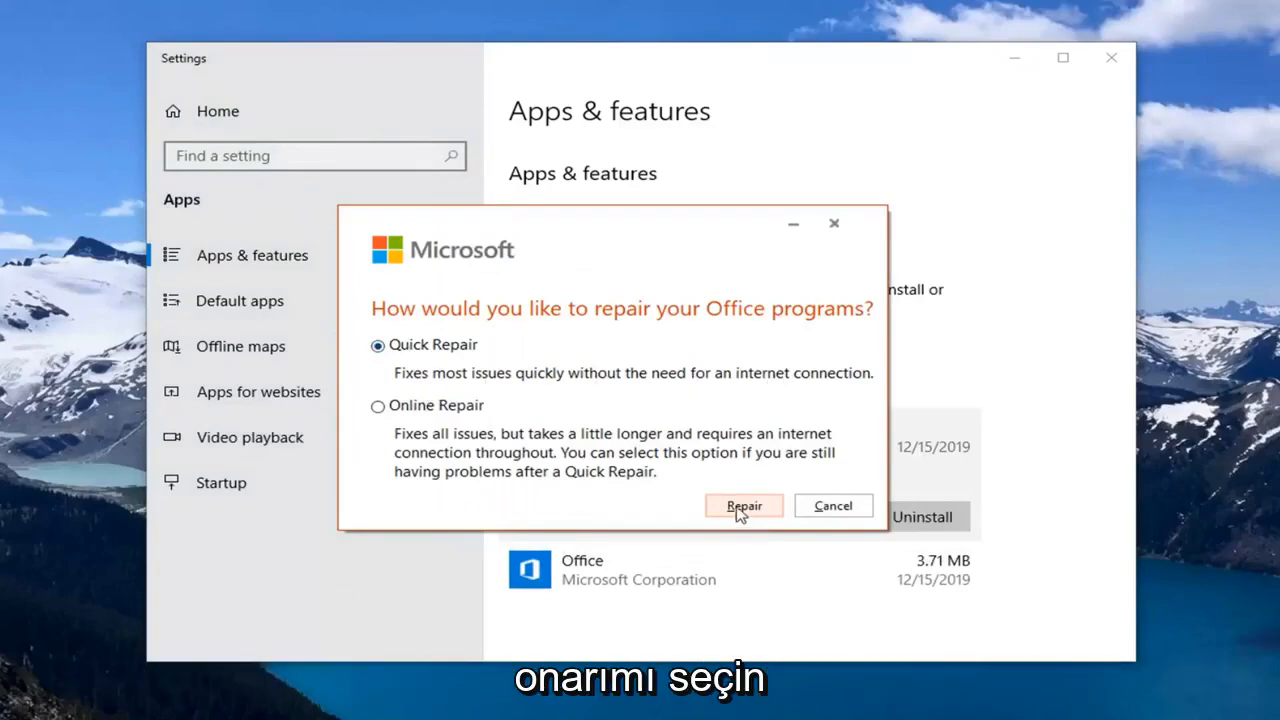
- Proceed with Quick Repair to reach the 'Ready to start a Quick Repair' confirmation
click(743, 505)
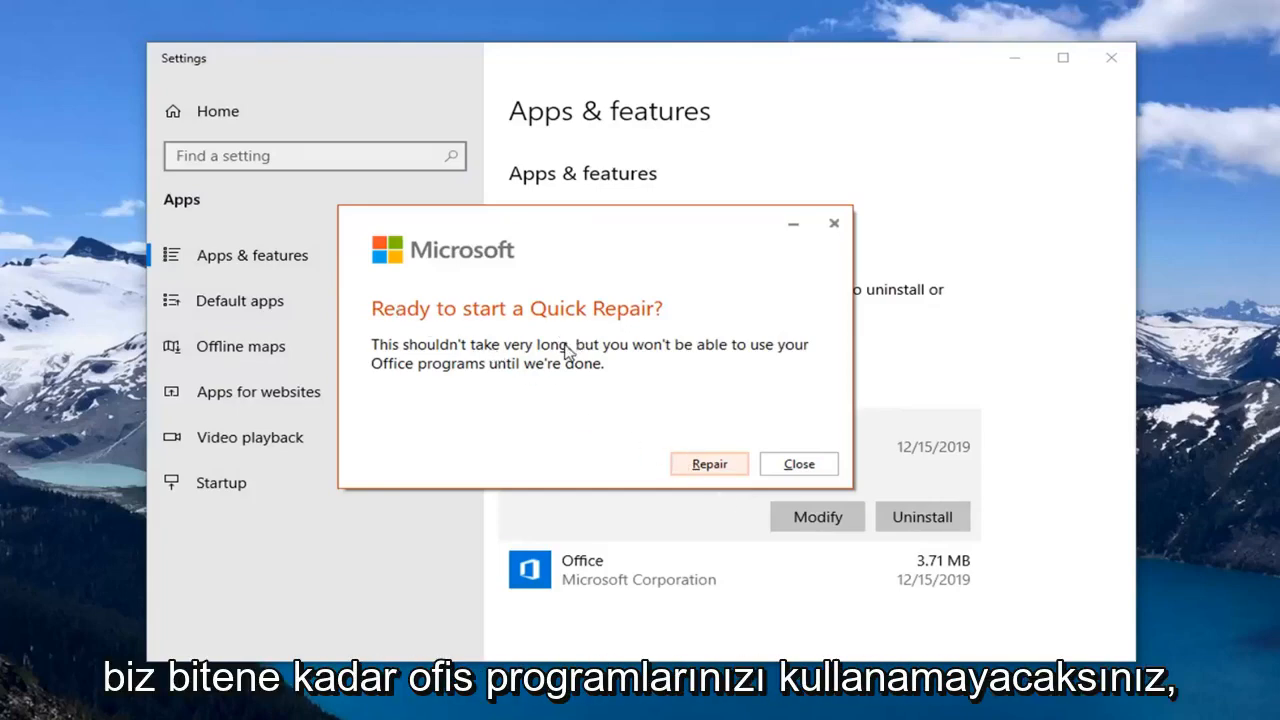
mouse_move(420, 420)
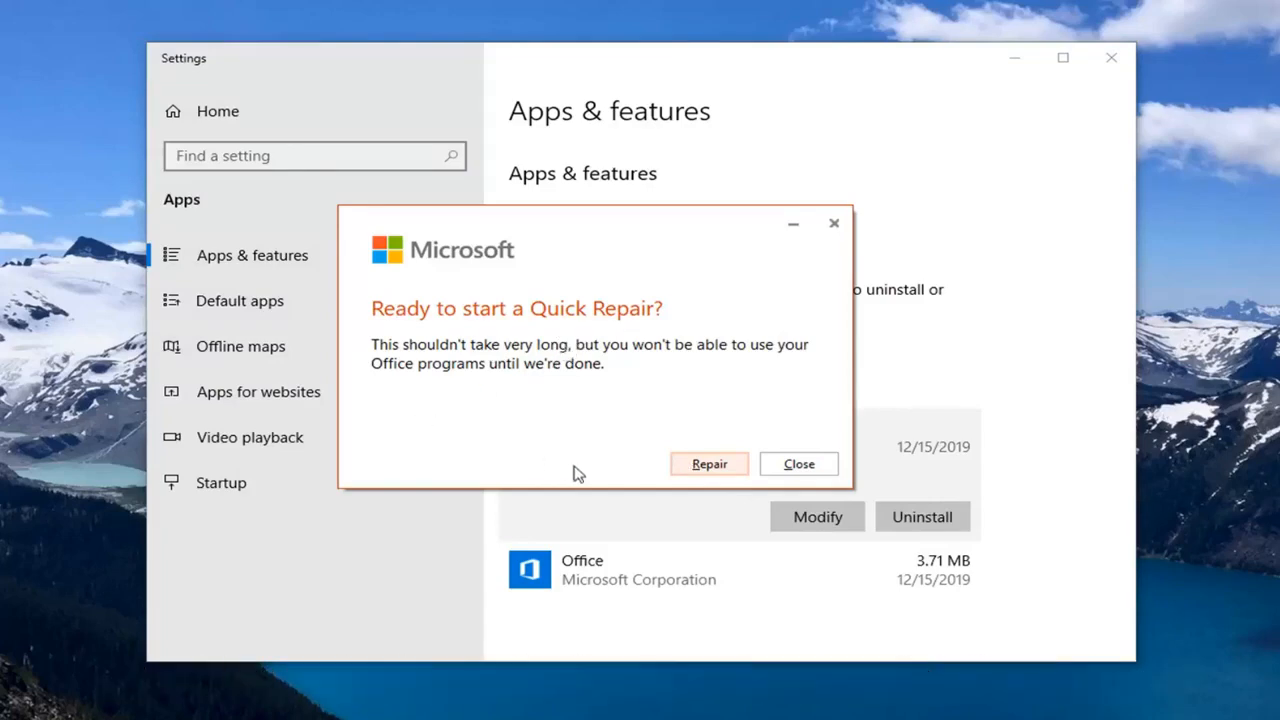
mouse_move(530, 434)
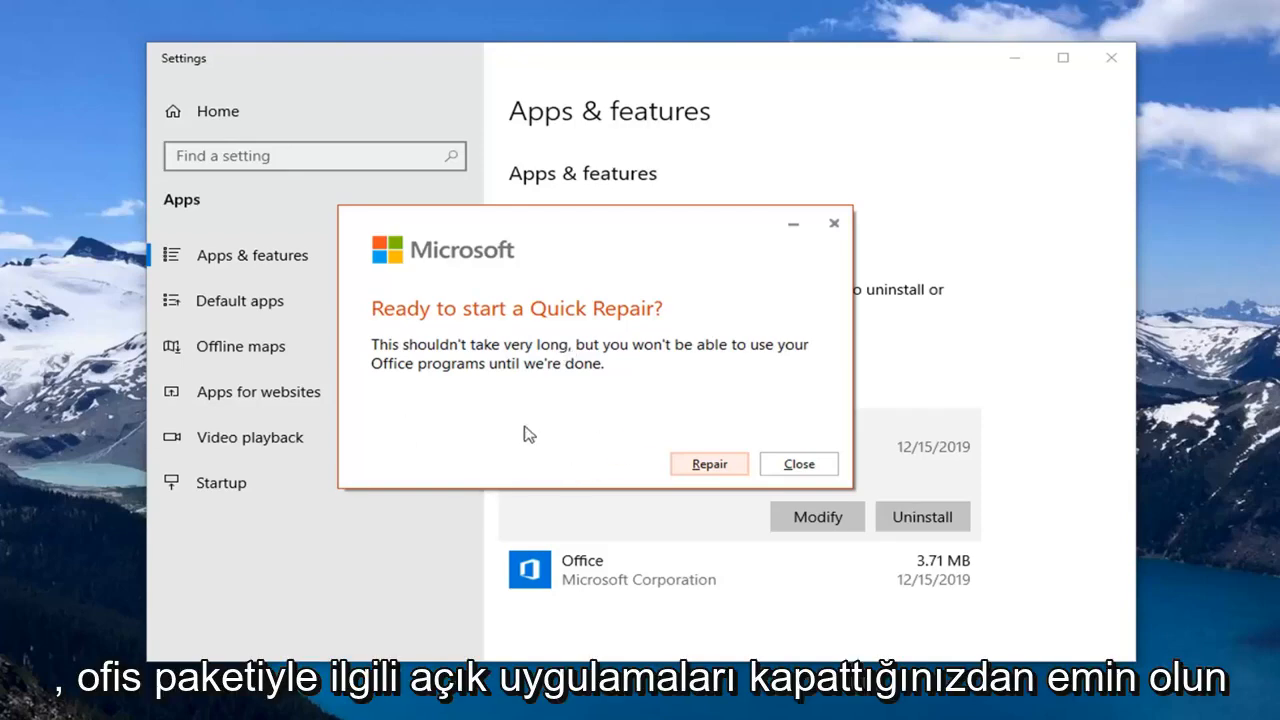